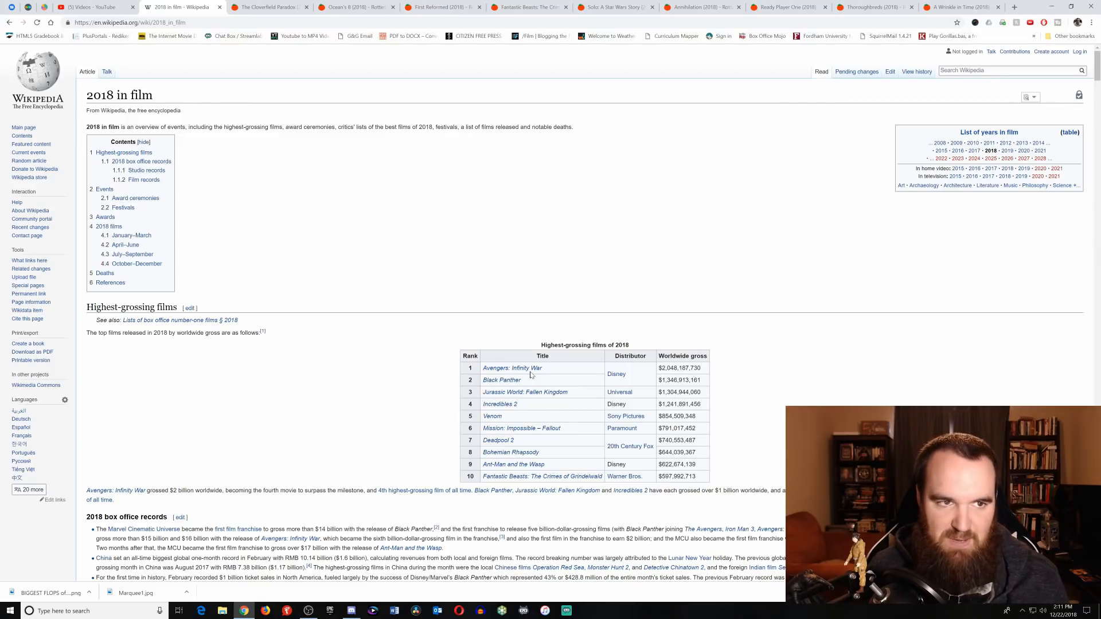
Switch to The Cloverfield Paradox tab (19% Tomatometer, 130 reviews)
left_click(264, 7)
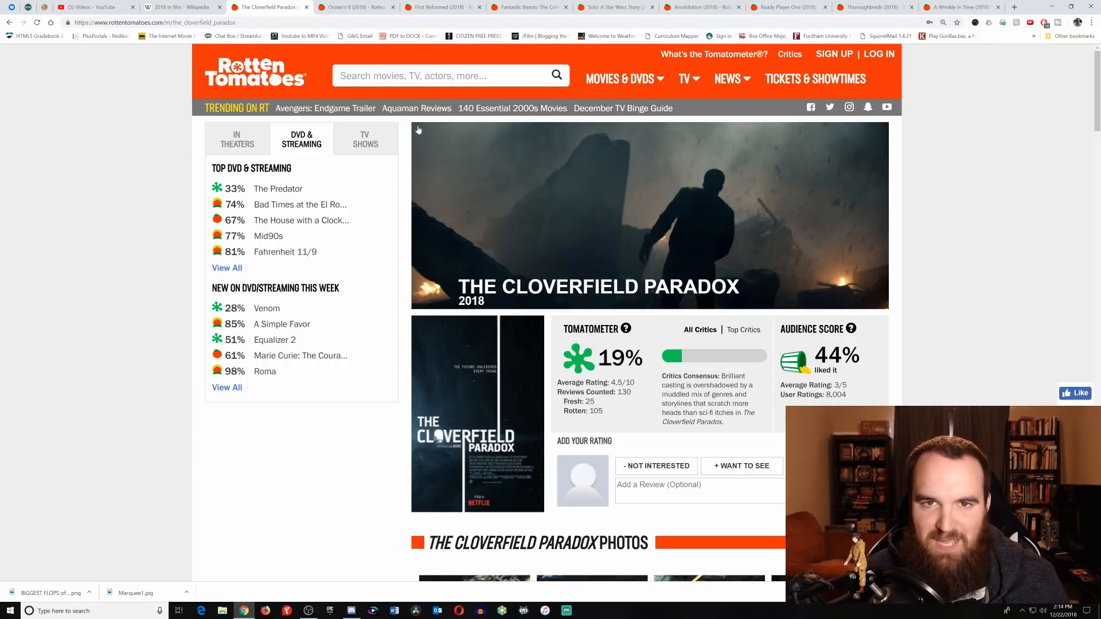
Switch to the Ocean's 8 (2018) tab showing 68% from 311 reviews
left_click(354, 7)
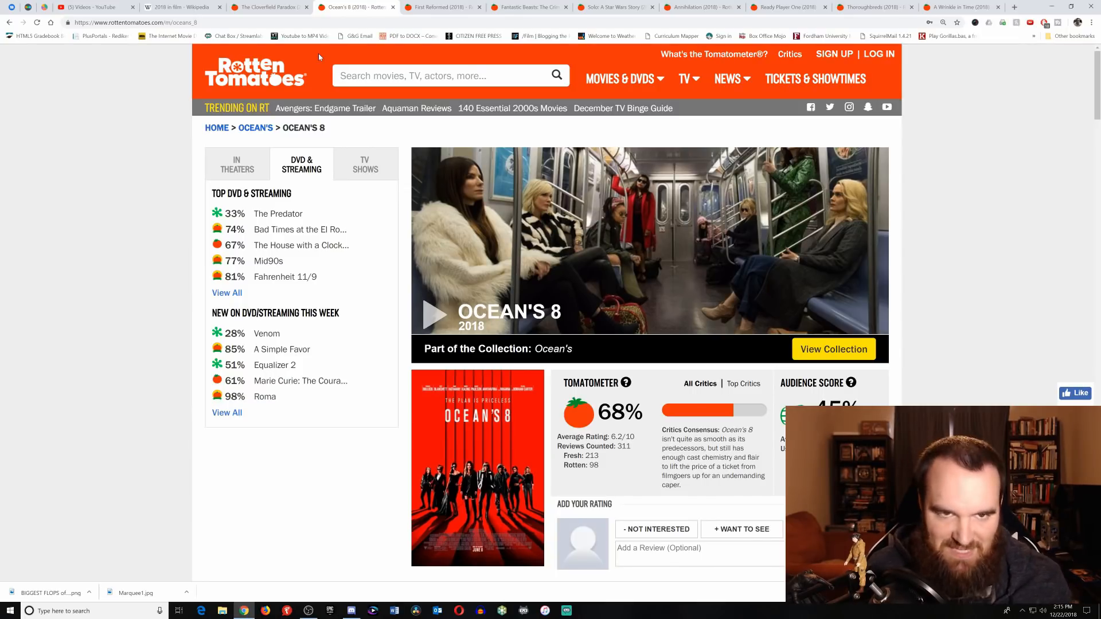
Switch to the First Reformed (2018) tab: 93% Tomatometer, 68% audience
left_click(442, 8)
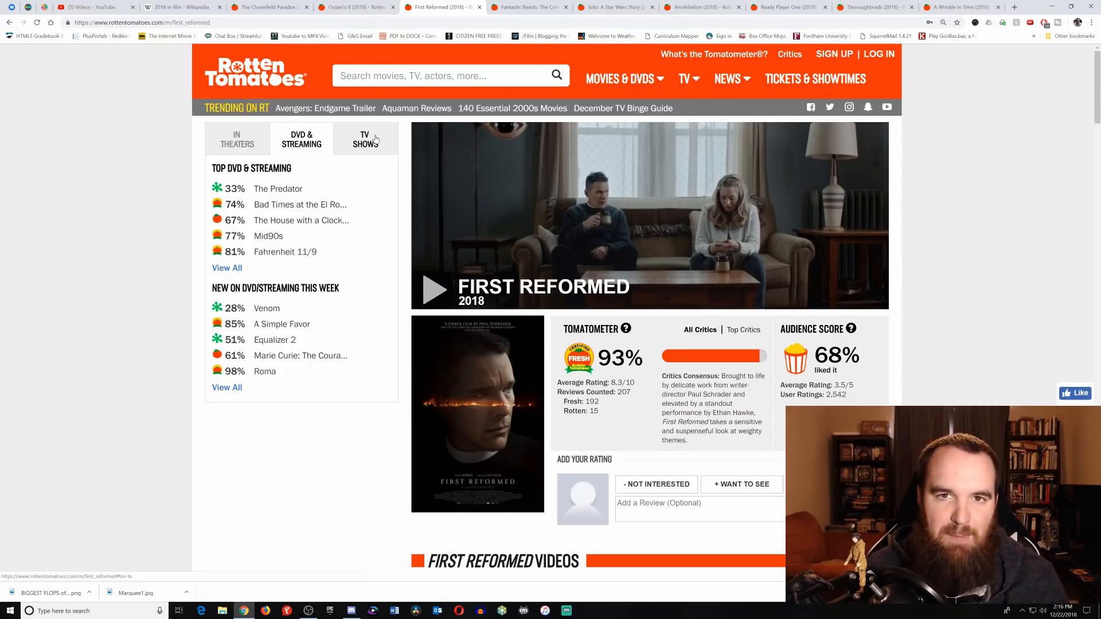
Switch to the Fantastic Beasts: The Crimes of Grindelwald tab (38%, 272 reviews)
left_click(528, 7)
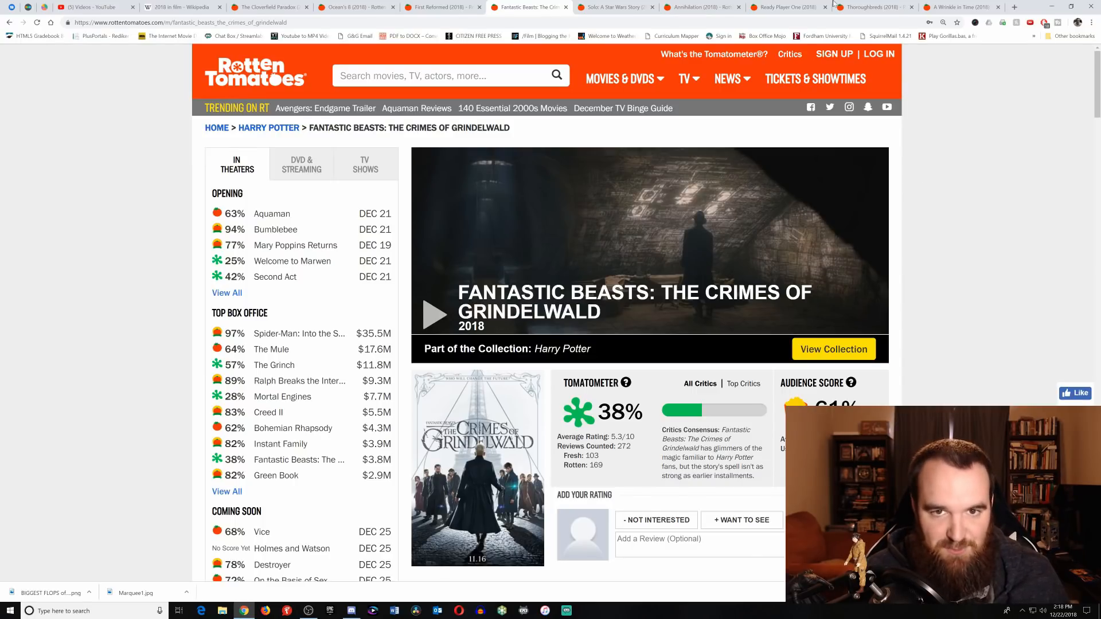
Switch to the Solo: A Star Wars Story tab: 70% Tomatometer, 64% audience
left_click(605, 8)
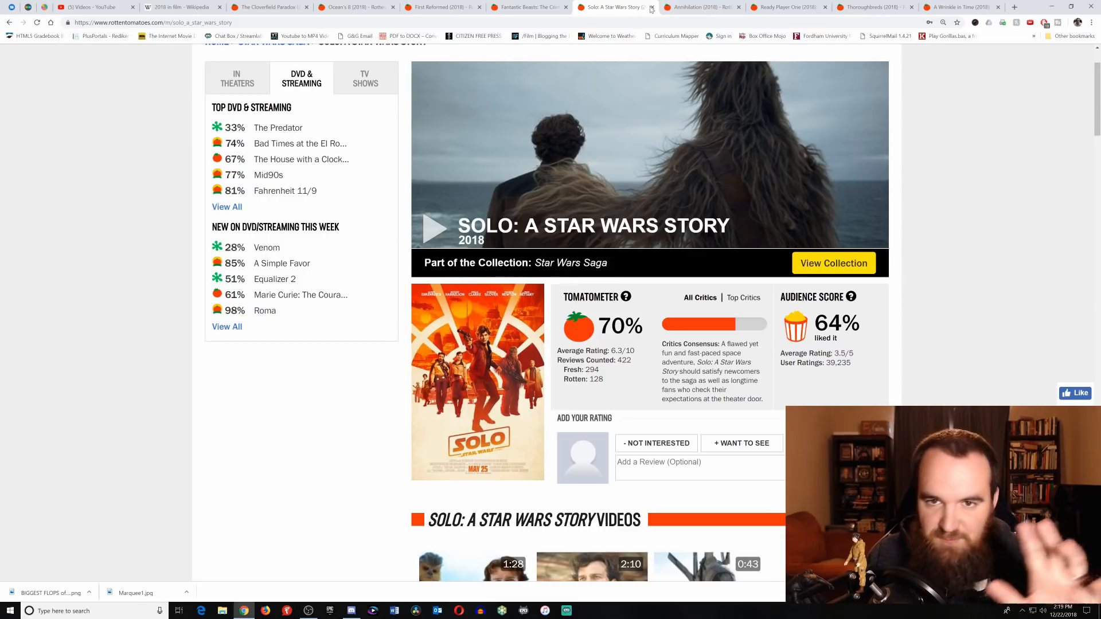
mouse_move(698, 10)
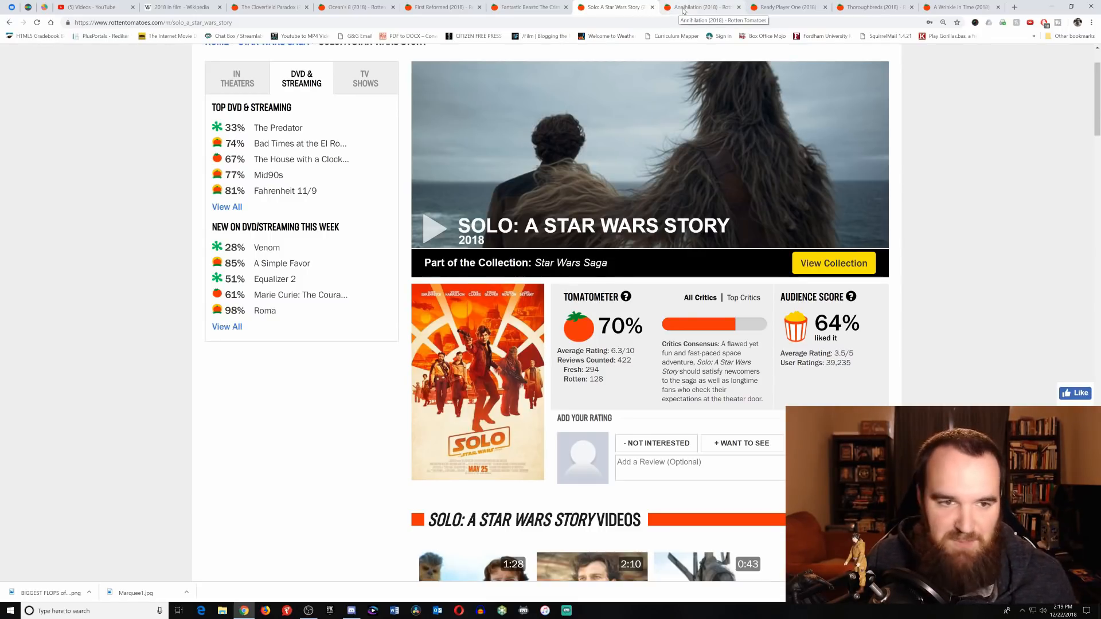
Switch to the Annihilation (2018) tab: 88% from 268 reviews, 66% audience
left_click(699, 7)
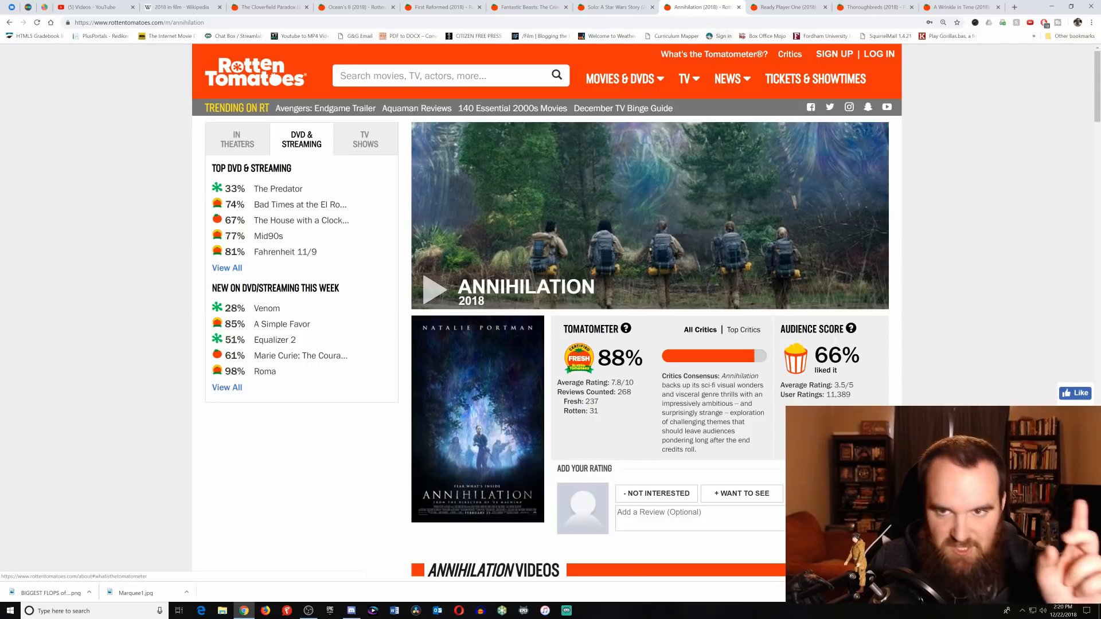
Switch to the Ready Player One (2018) tab: 72% Tomatometer, 77% audience
left_click(787, 9)
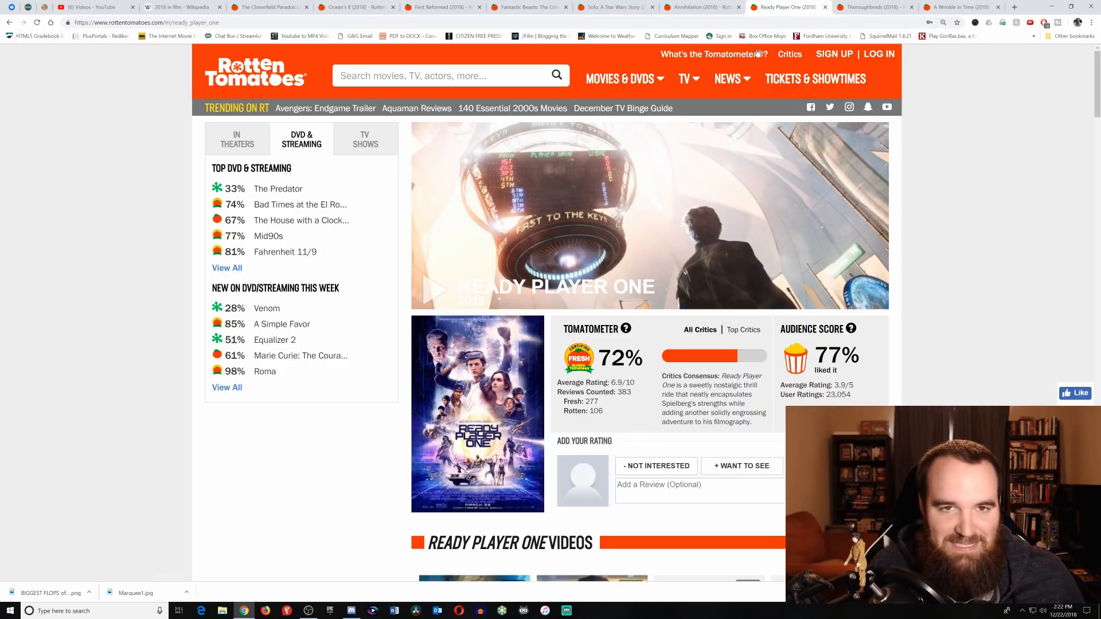
Pass through the Thoroughbreds tab to A Wrinkle in Time (42%, 290 reviews)
left_click(868, 7)
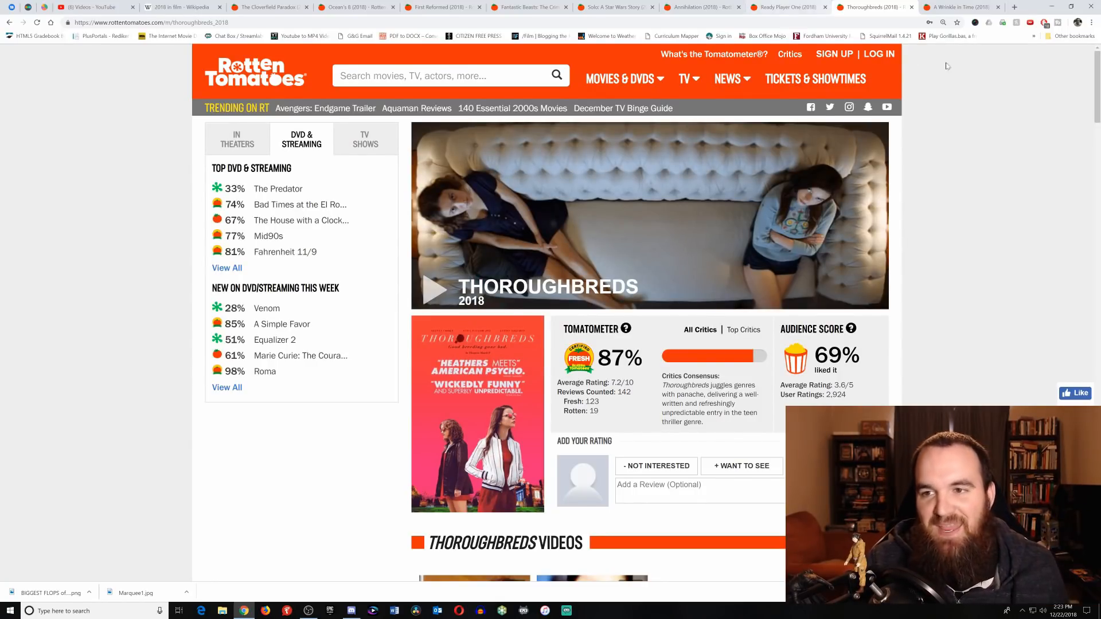
left_click(962, 7)
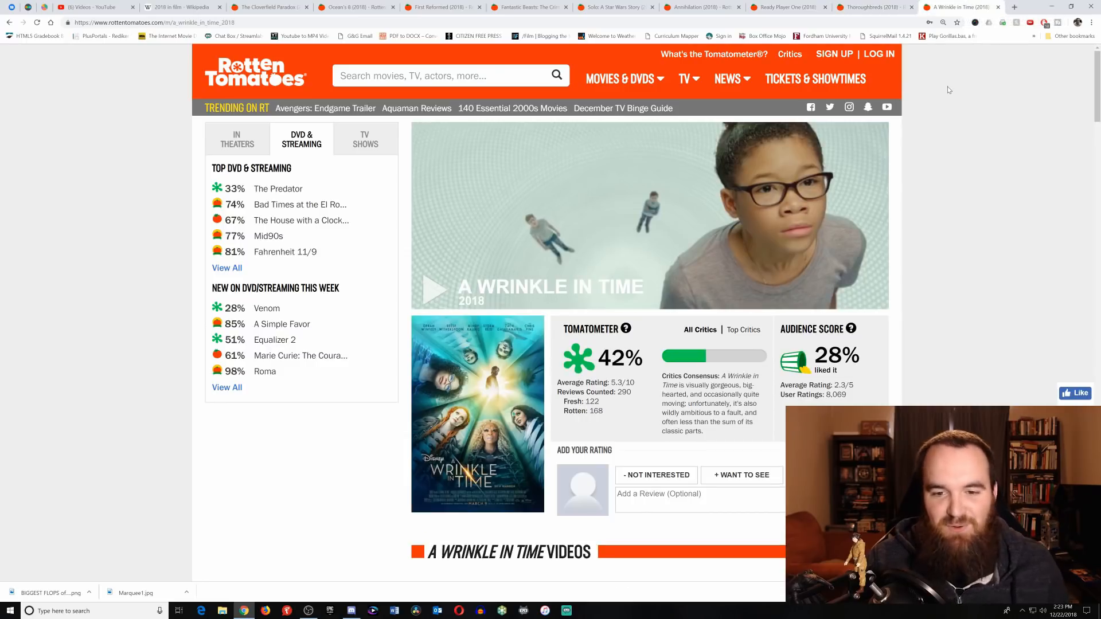